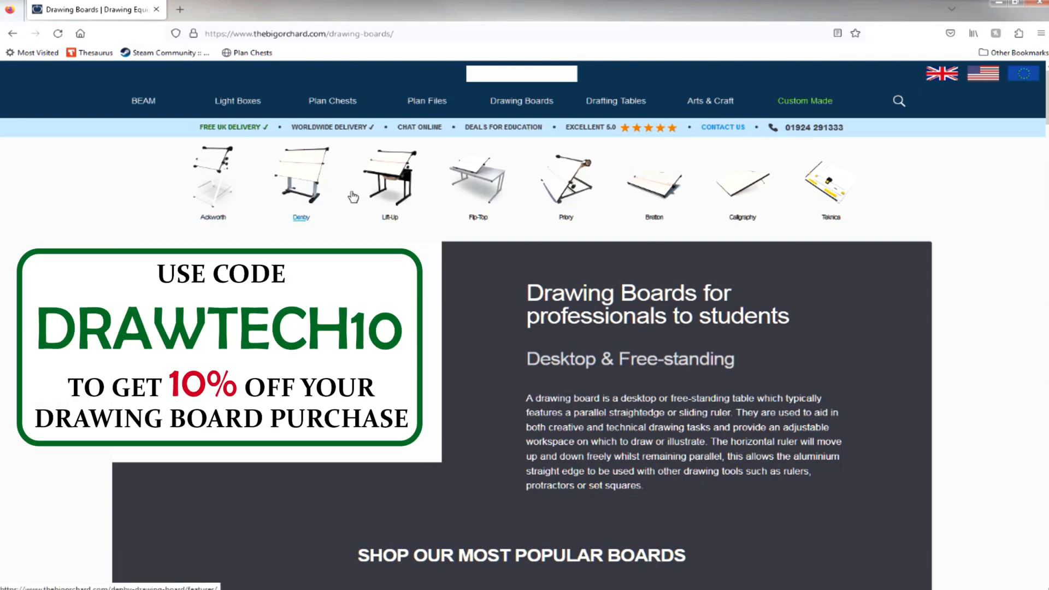
mouse_move(654, 194)
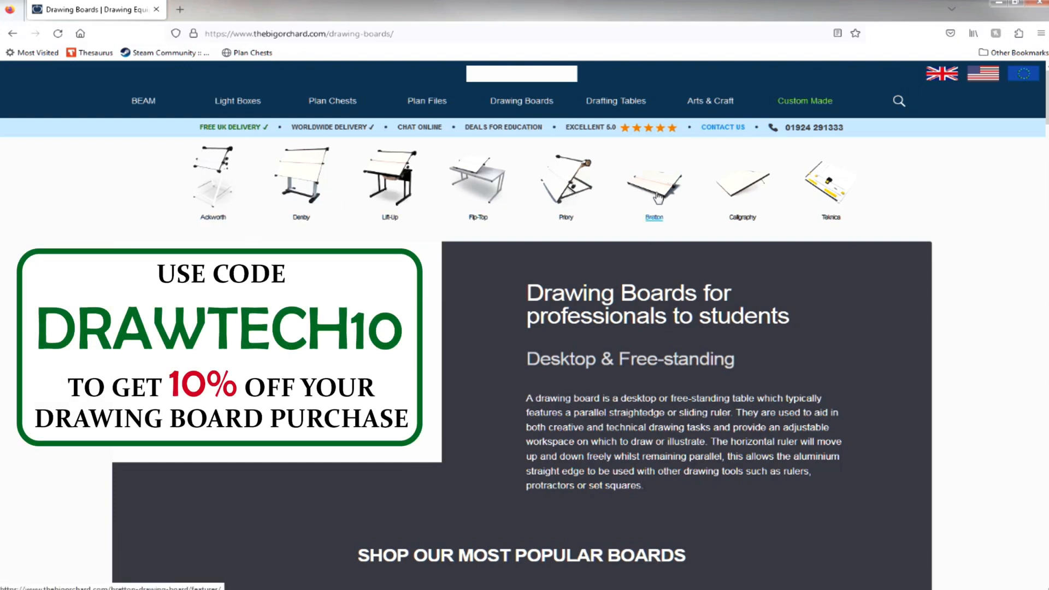
- Open the Bretton Portable Drawing Board page and view its rotating product photos
left_click(653, 184)
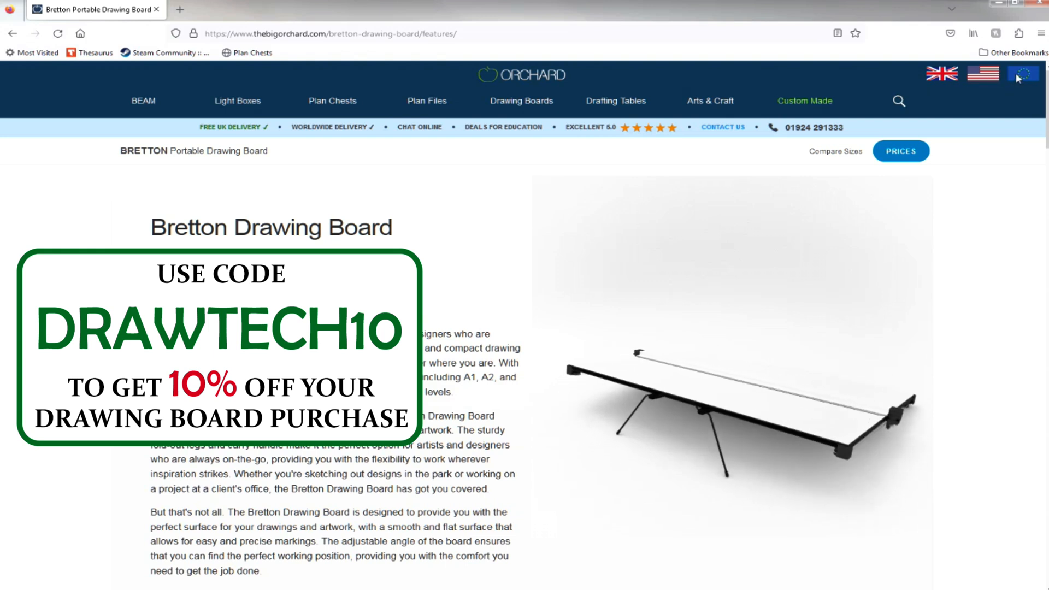
mouse_move(1022, 75)
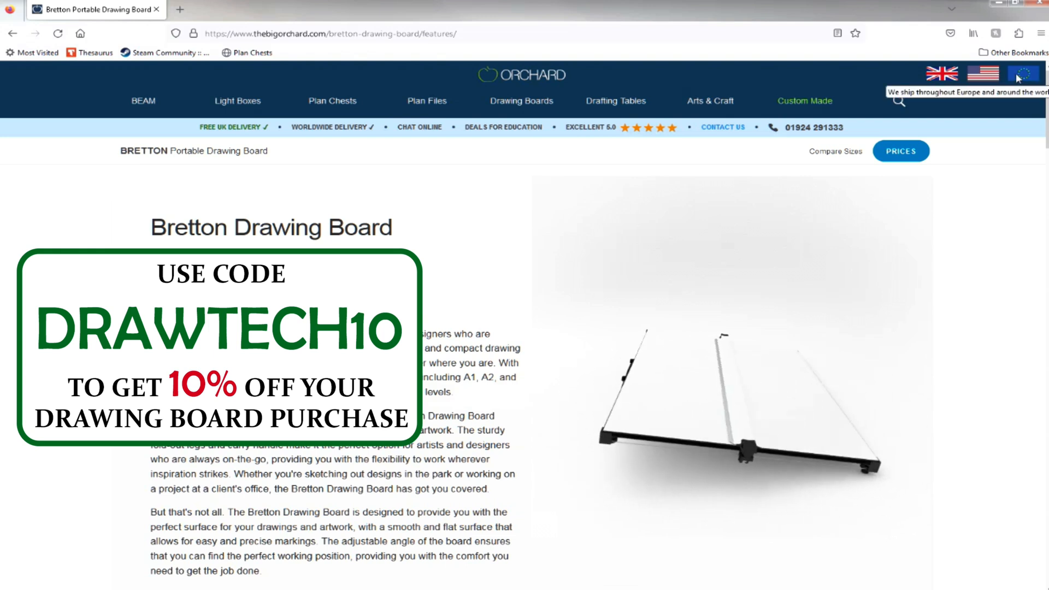